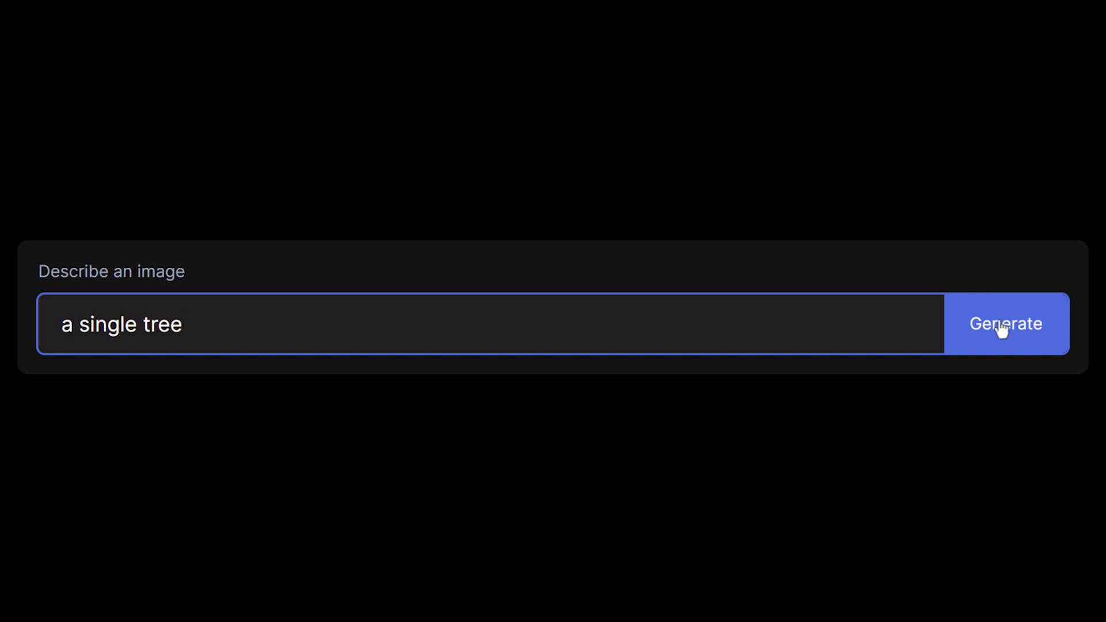
Step: Generate an image from the prompt "a single tree"
click(1005, 323)
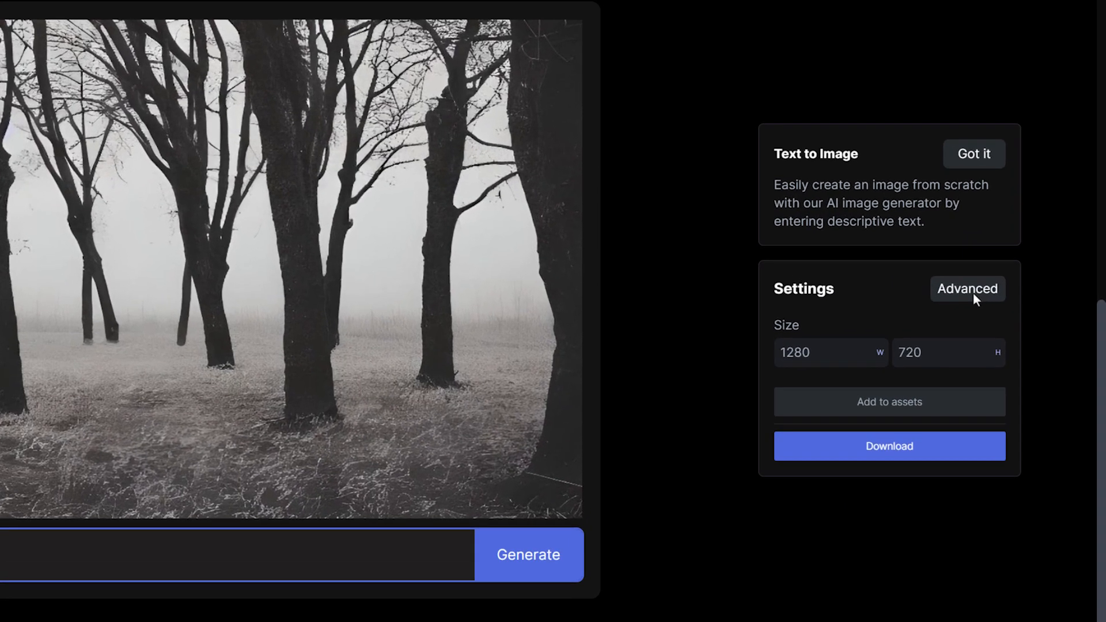
Step: Reveal the advanced Style, Medium and Mood settings, raise prompt weight from 7.5 to 18, and regenerate
click(967, 288)
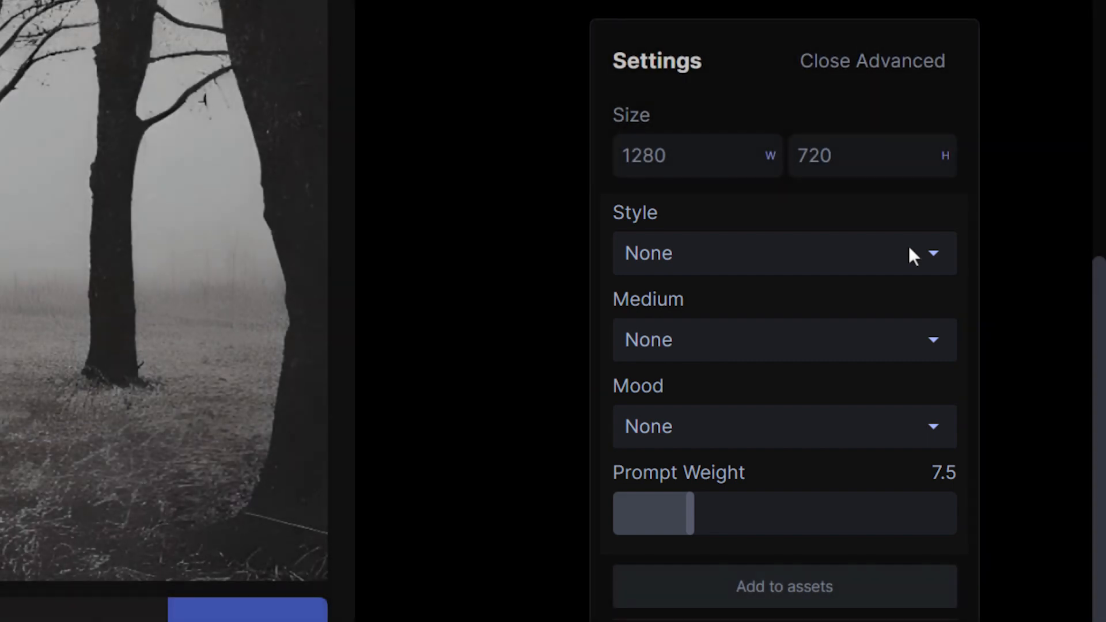
mouse_move(701, 482)
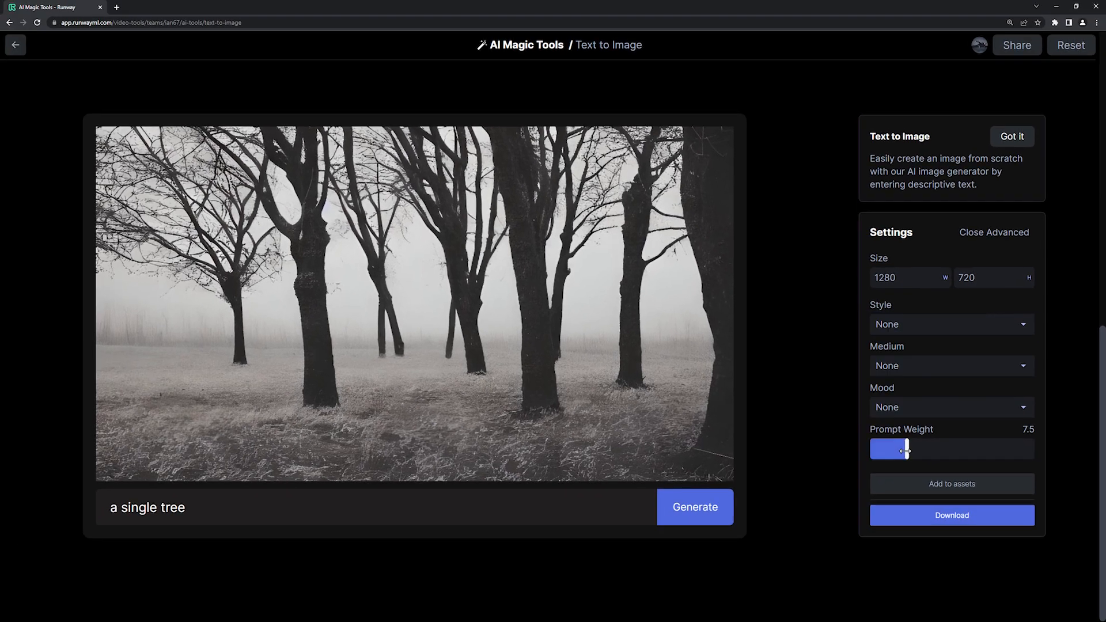
drag(906, 449, 907, 449)
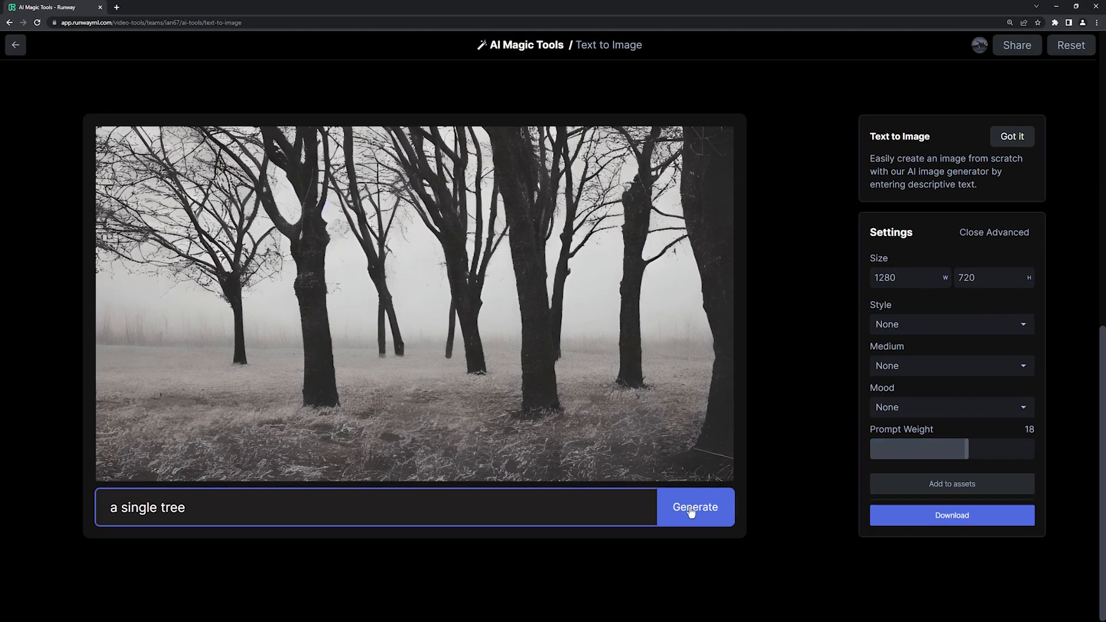
click(693, 507)
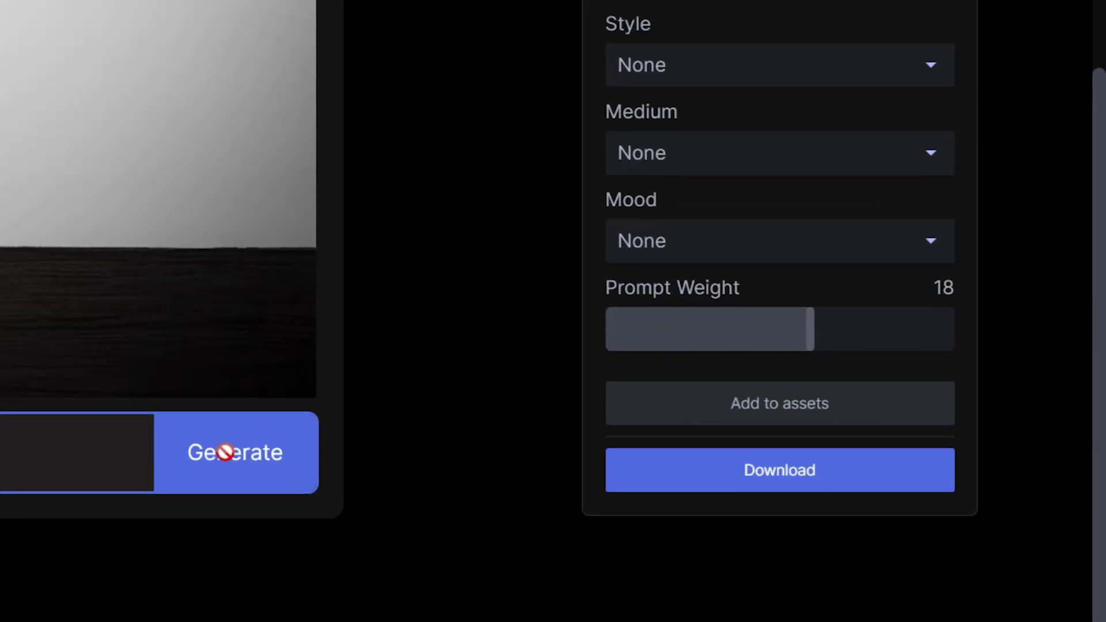
Step: Set the image style to Comic art
click(780, 65)
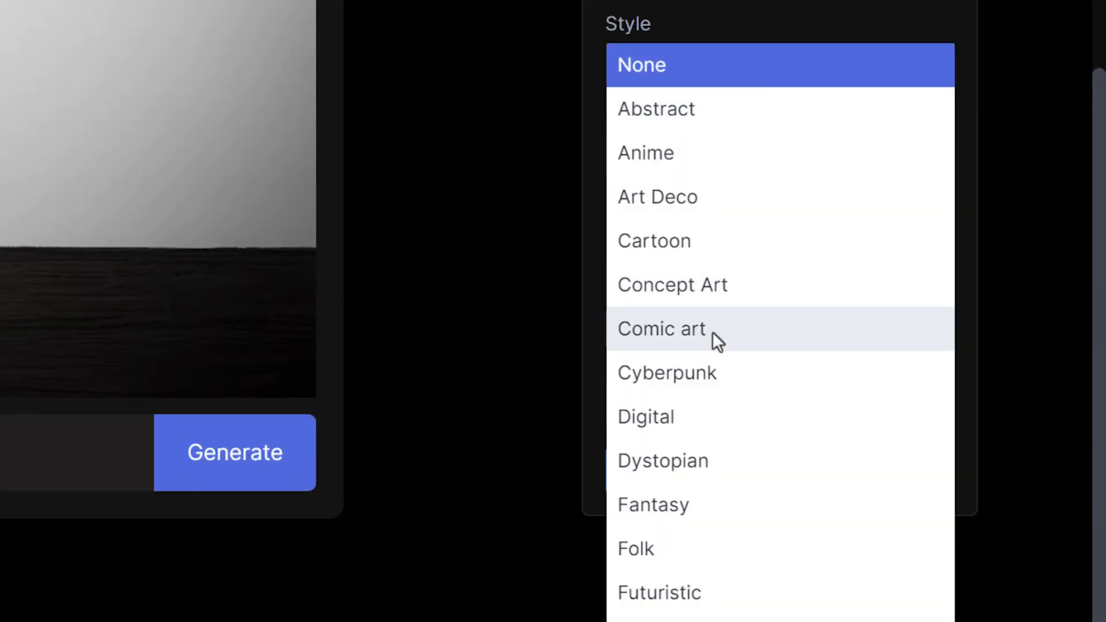
click(662, 329)
text(a hill with mountains in the distance du)
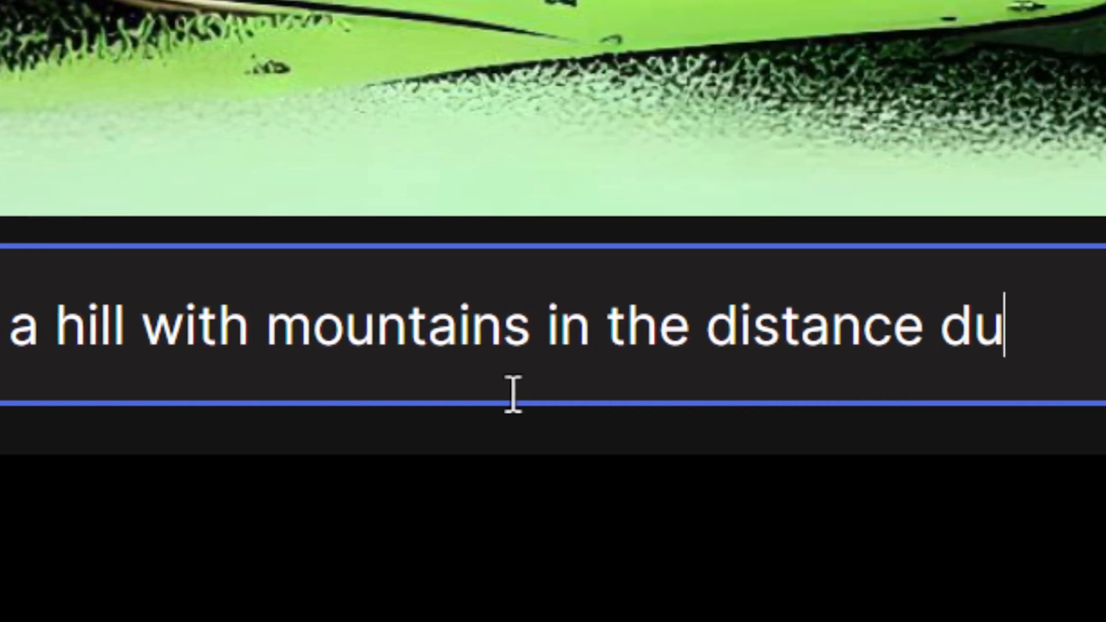
Step: Extend the prompt with "during autumn, sunset, high detail" and generate the image
text(ring autumn, s)
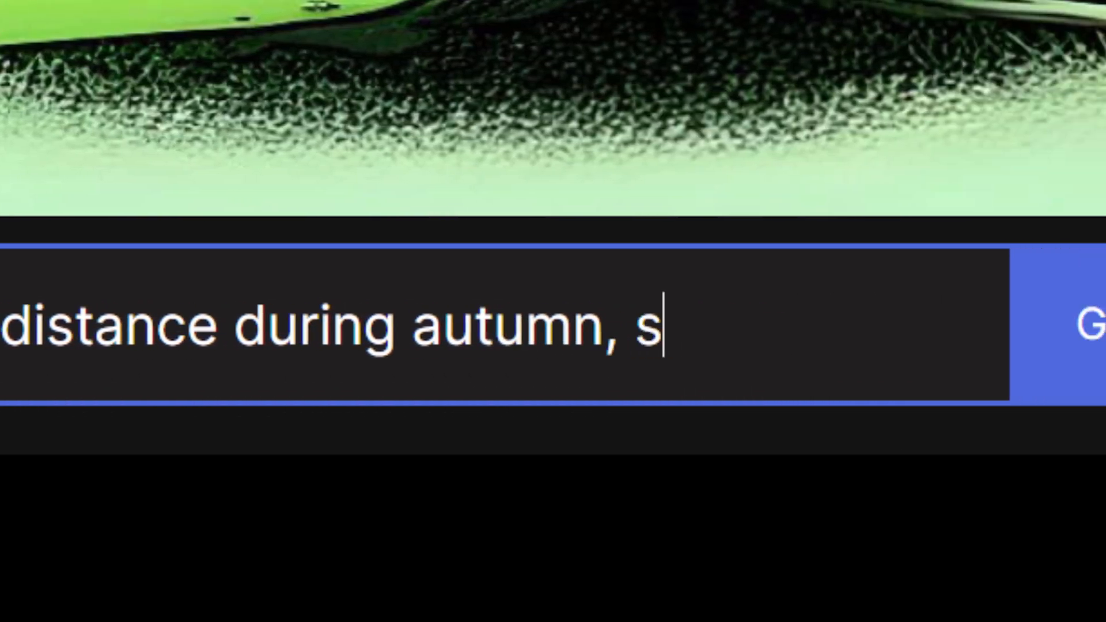
text(unset, high detail)
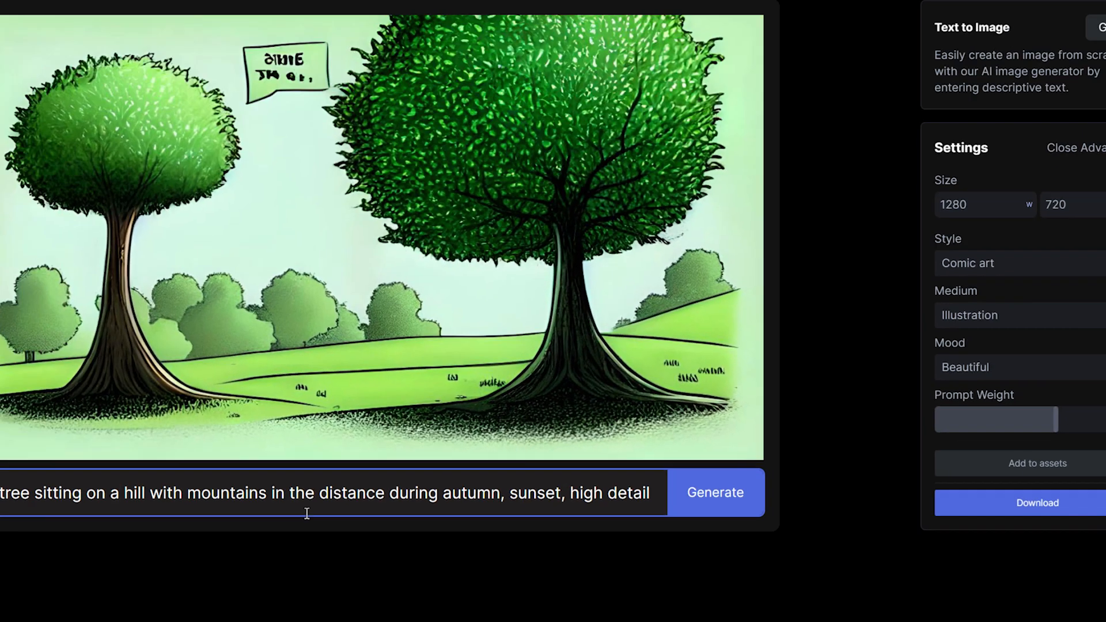
click(714, 491)
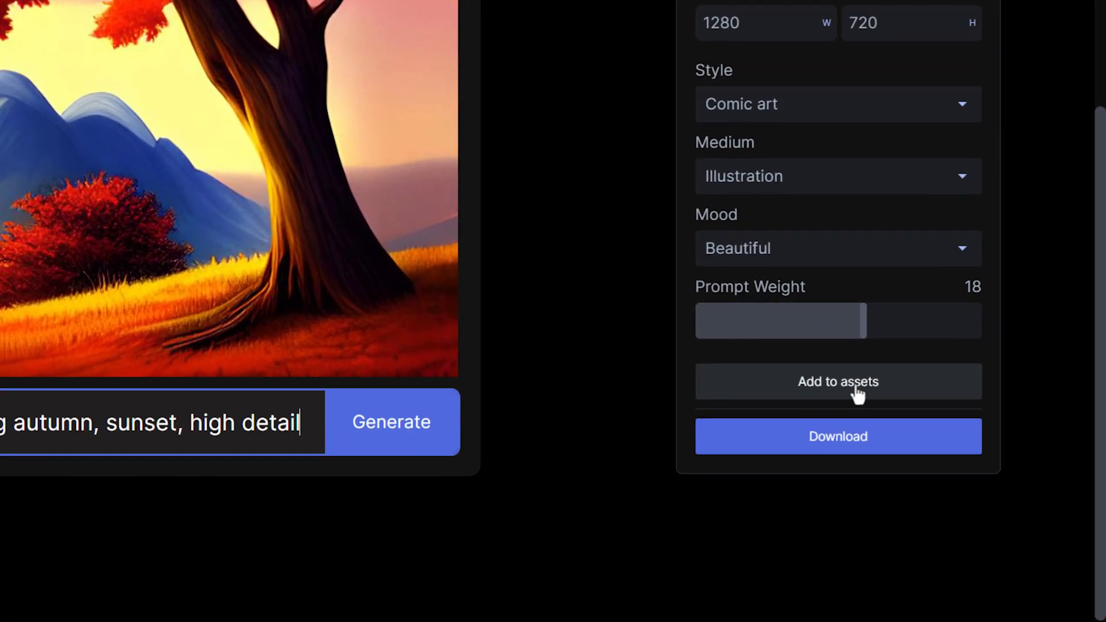
Step: Add the autumn tree-and-mountains sunset image to assets
click(837, 435)
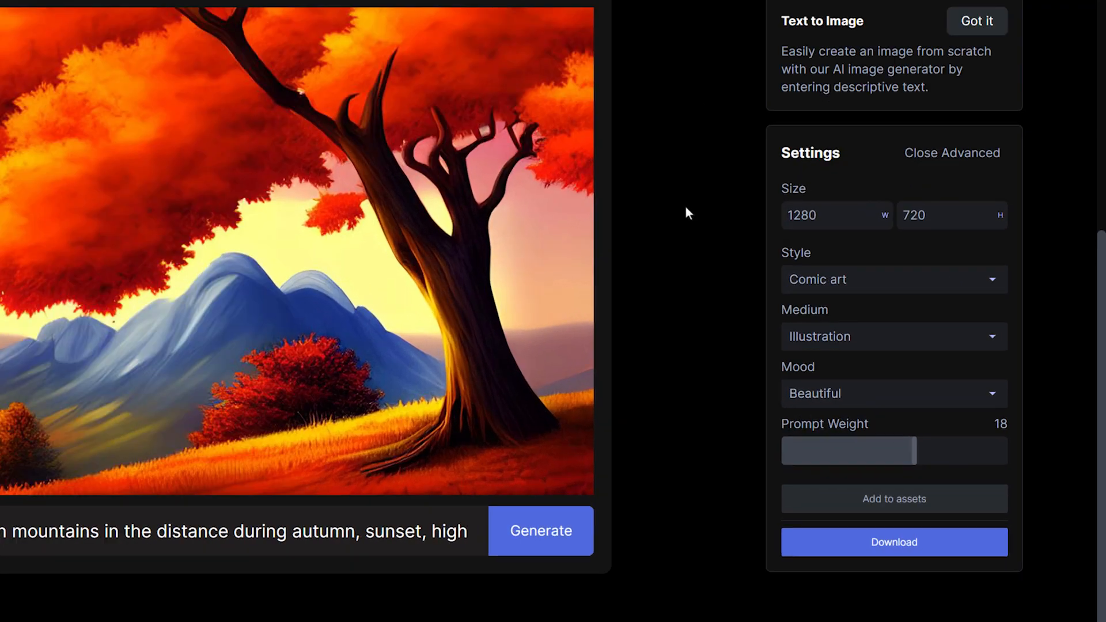
Step: Switch the style to Pixel Art and generate another variation of the image
click(892, 279)
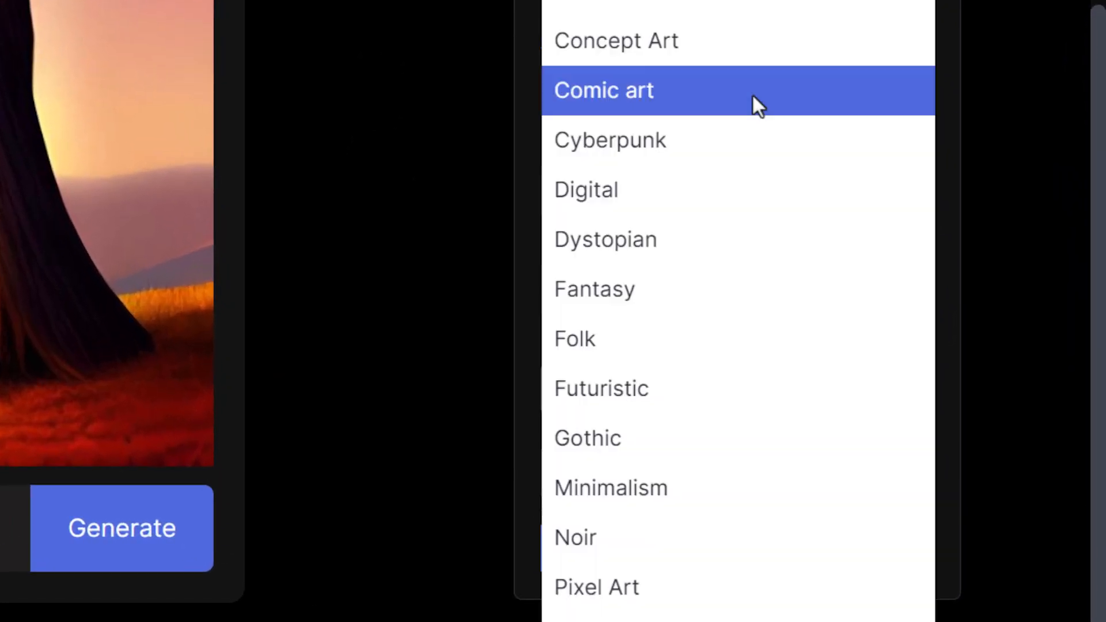
mouse_move(707, 595)
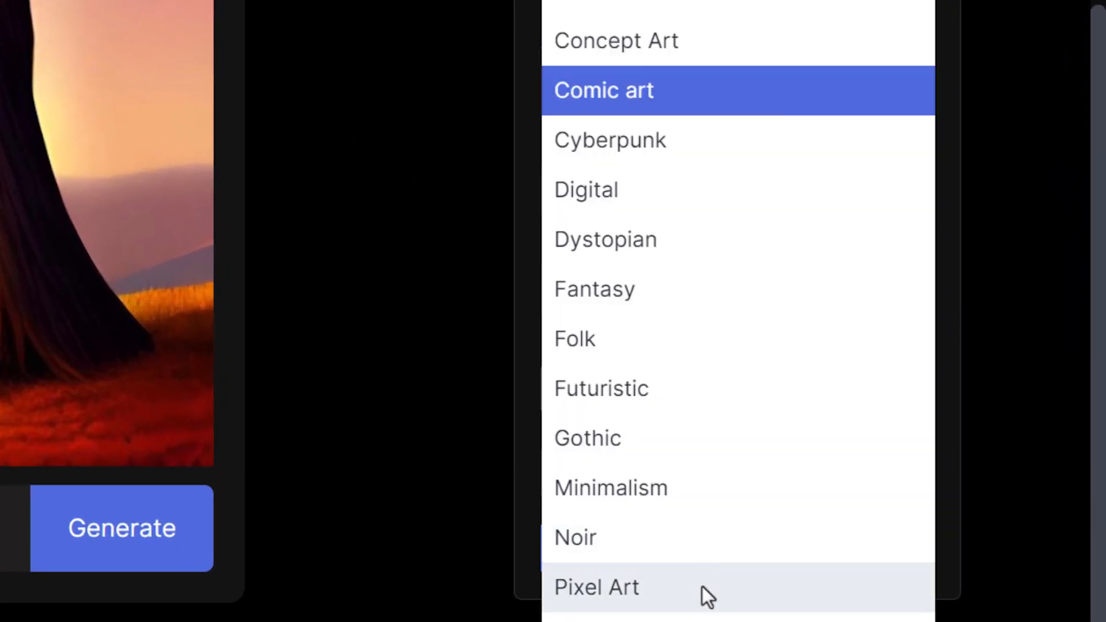
click(596, 587)
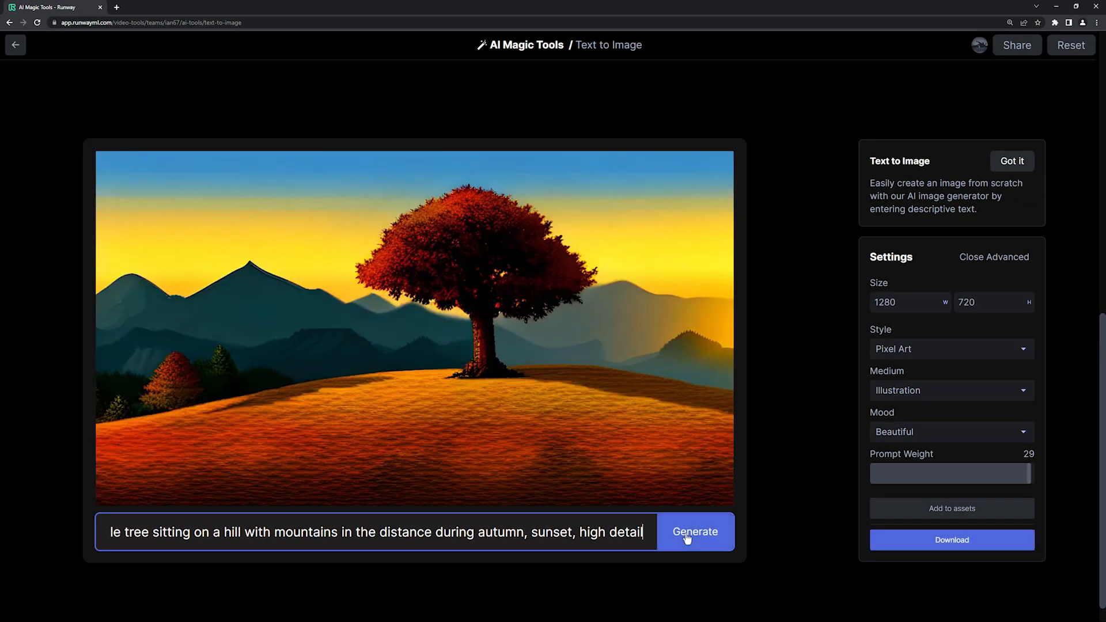
click(695, 531)
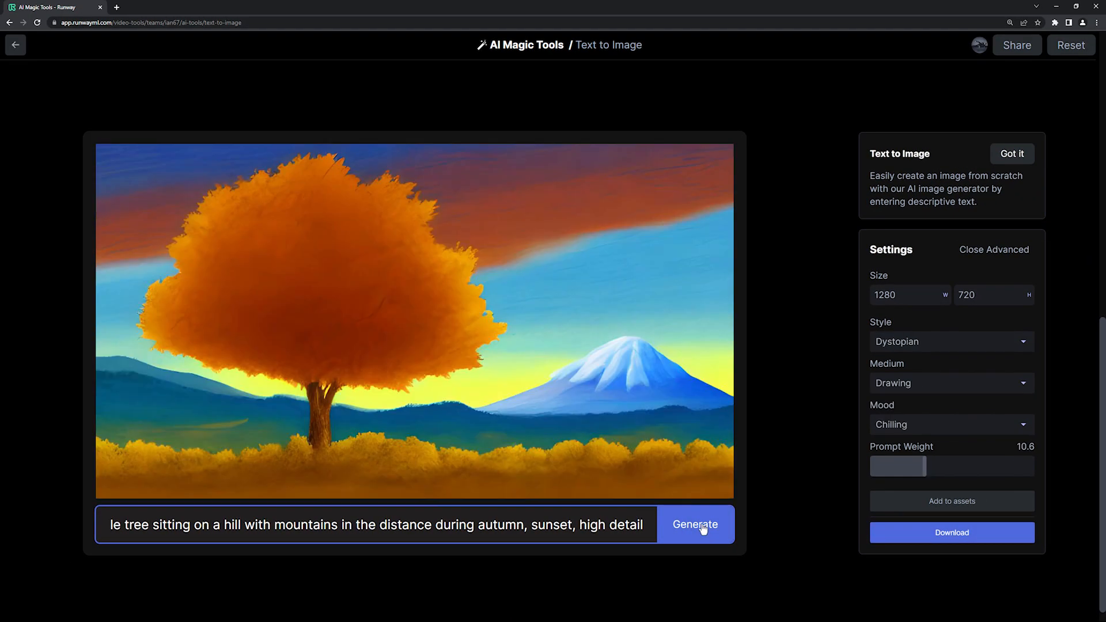
Step: Return to the AI Magic Tools gallery and bring up the support message form
click(15, 45)
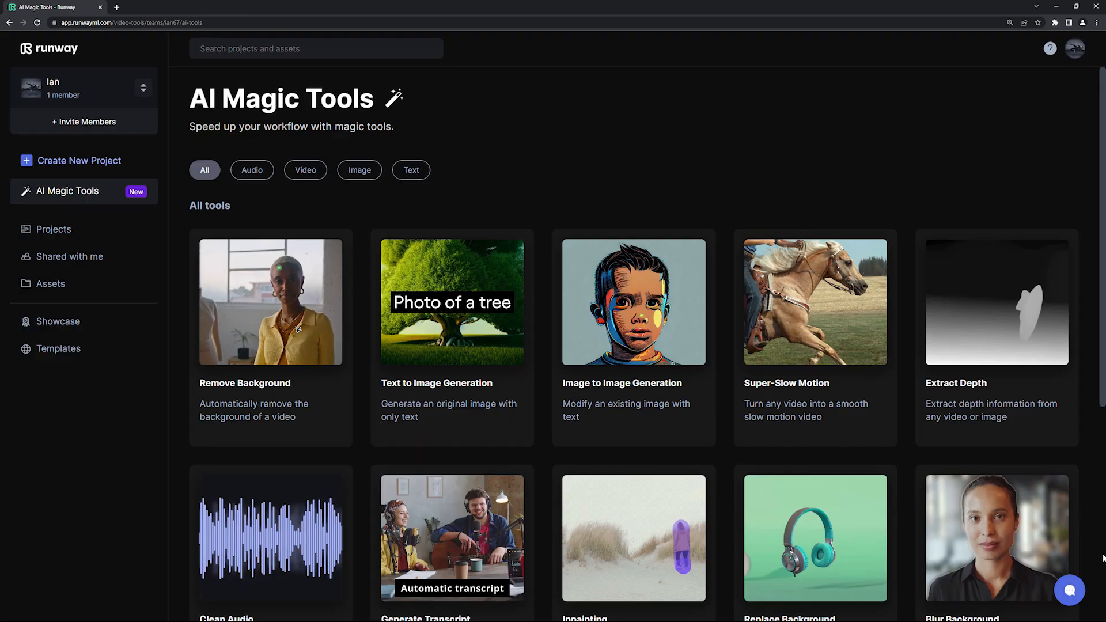
click(1069, 590)
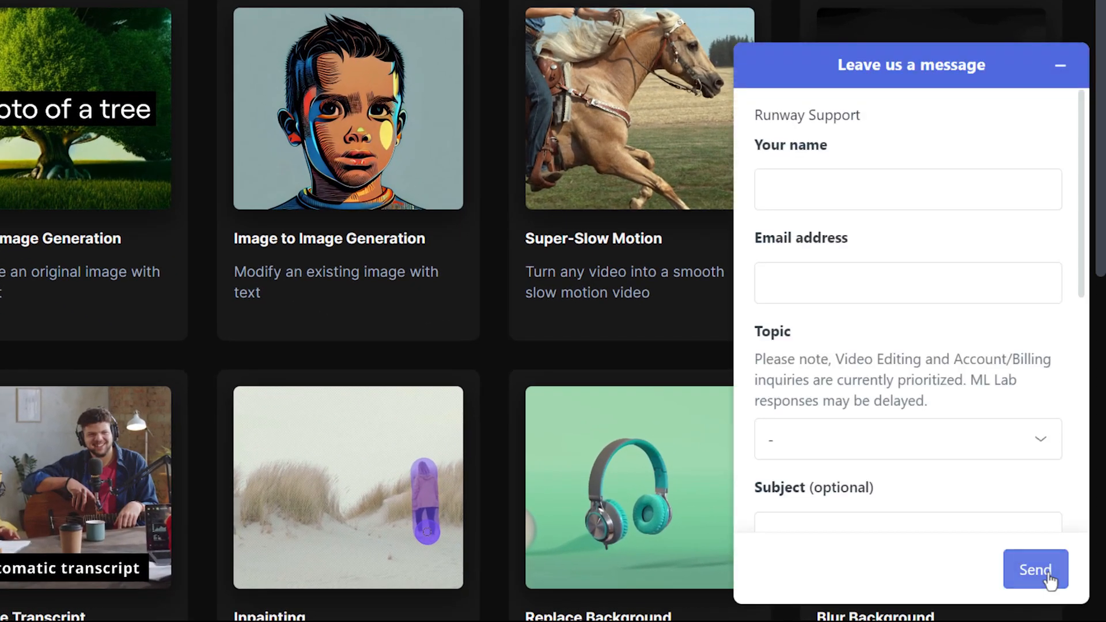